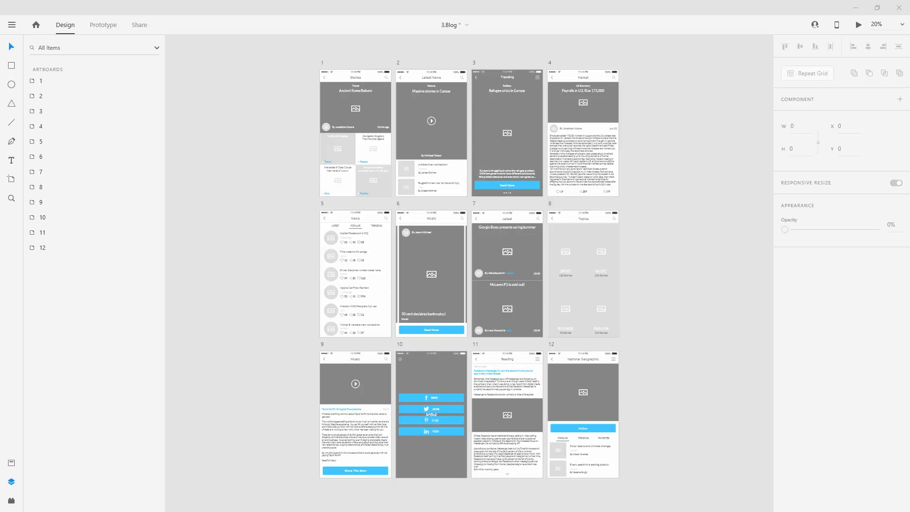
- Retitle the hero headline to 'Ancient Greece' and set its font to Roboto
click(356, 110)
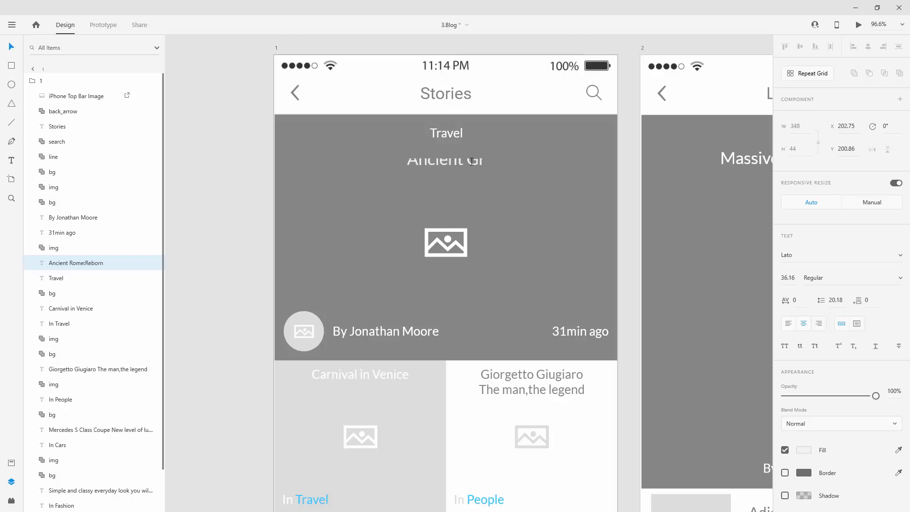
text(Ancient Greece)
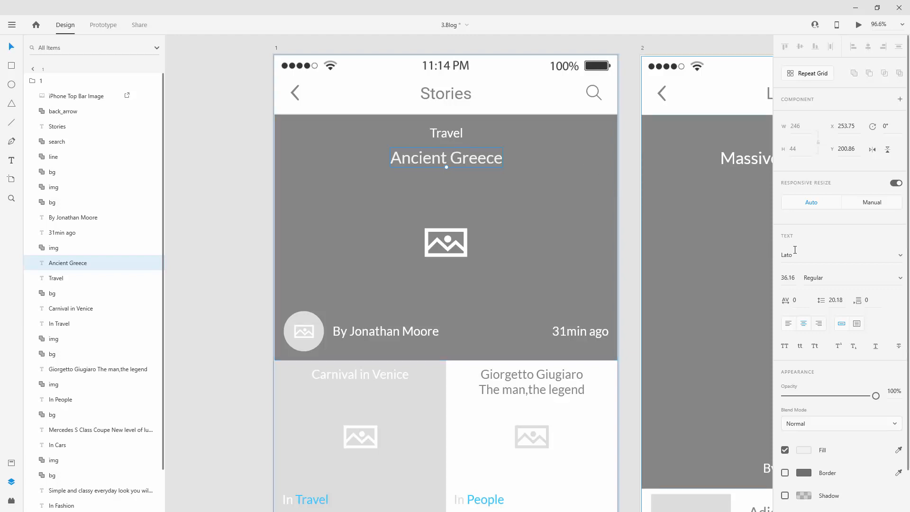
text(Roboto)
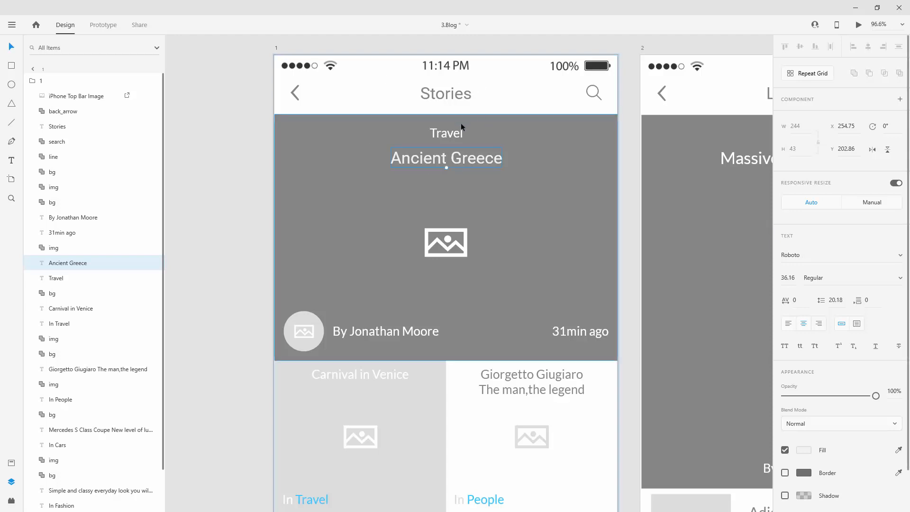
mouse_move(485, 168)
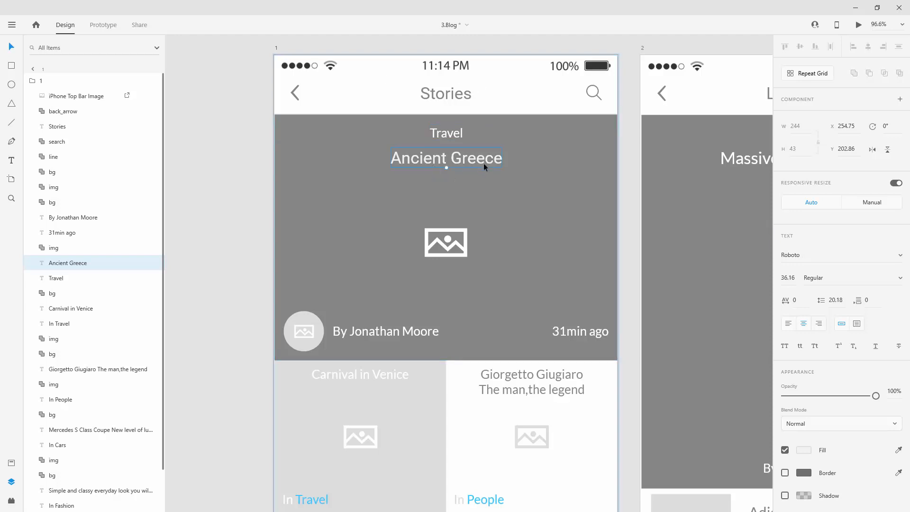
mouse_move(416, 230)
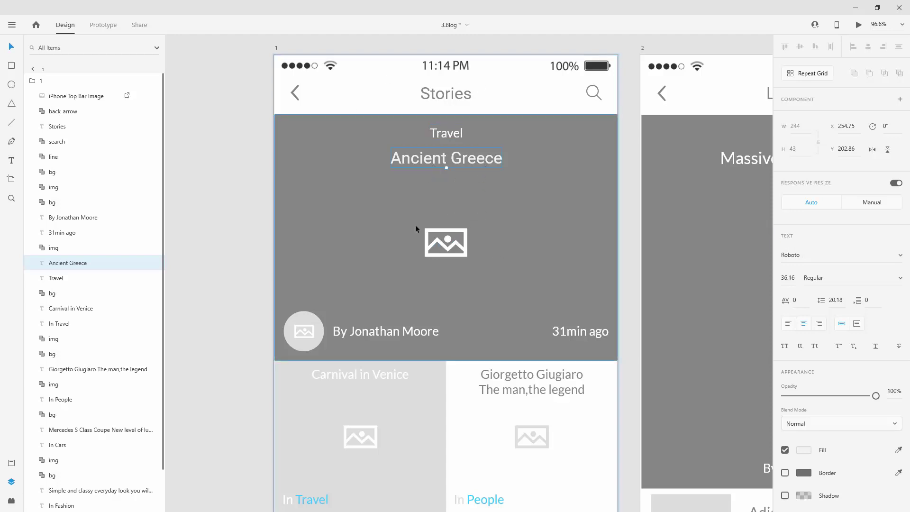
- Select the hero 'bg' rectangle and pick a red fill from the colour picker
click(52, 293)
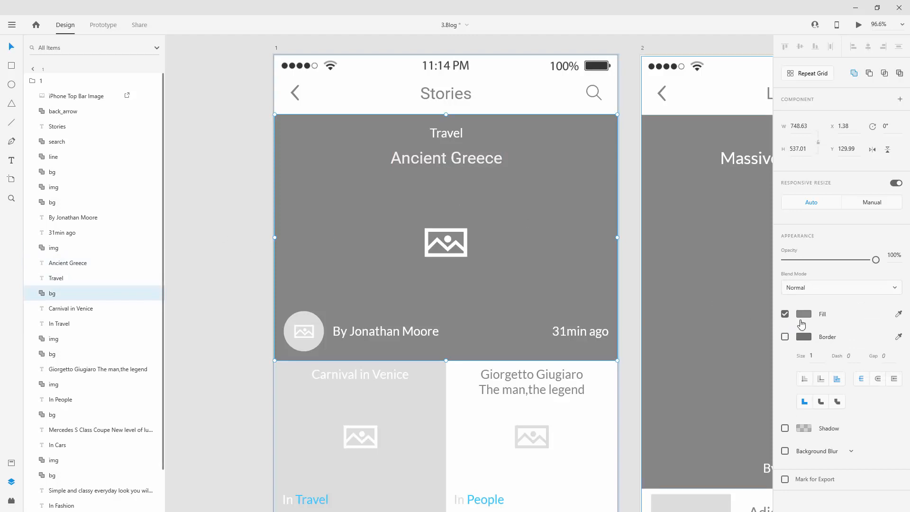
click(805, 314)
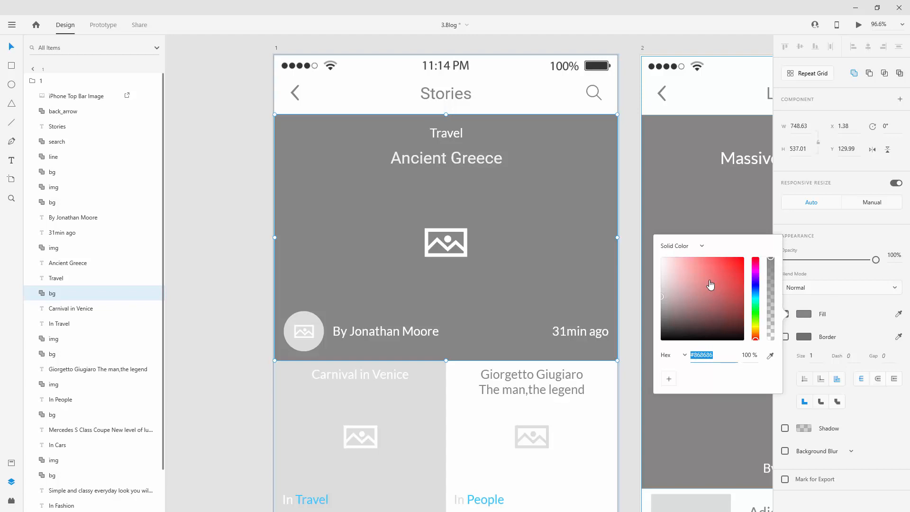
click(700, 259)
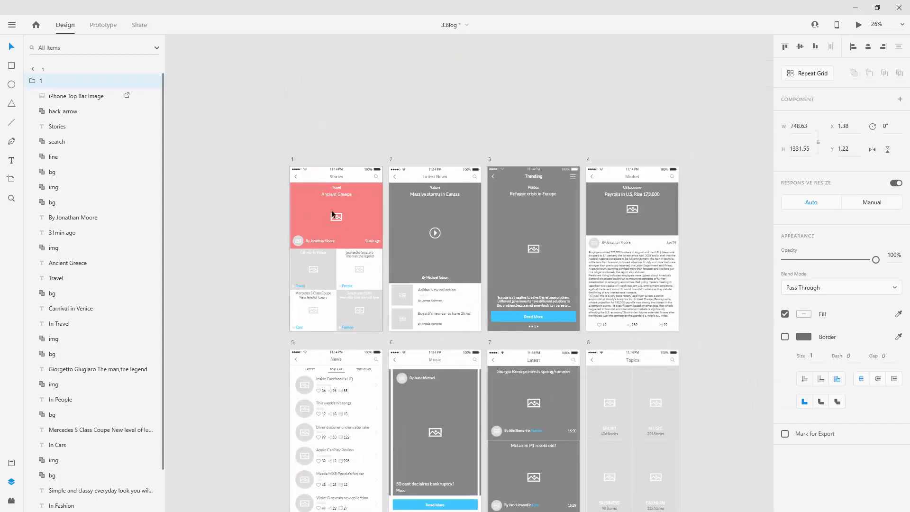
click(52, 293)
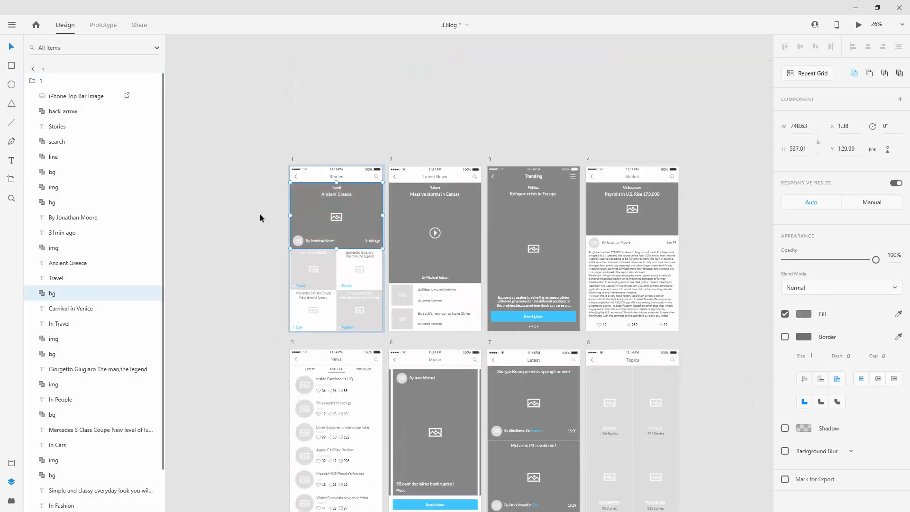